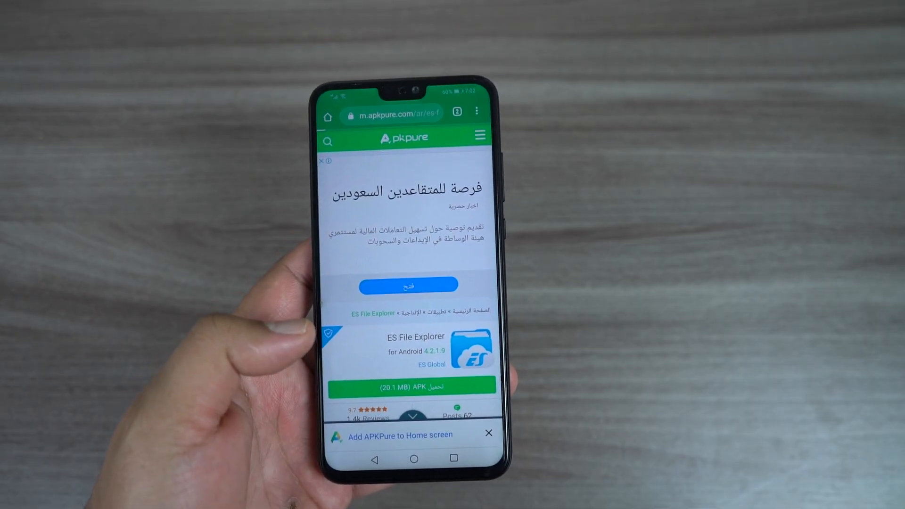
Download the ES File Explorer APK from APKPure and confirm its installation.
click(412, 388)
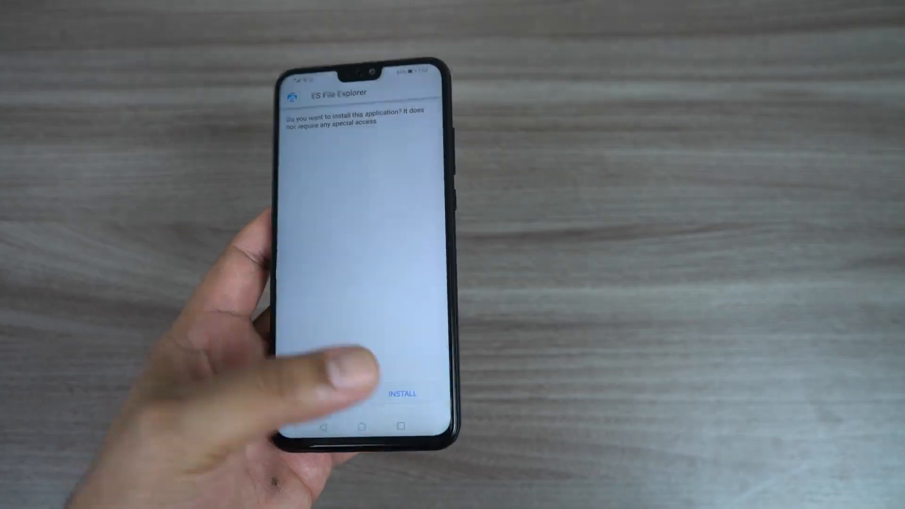
click(402, 394)
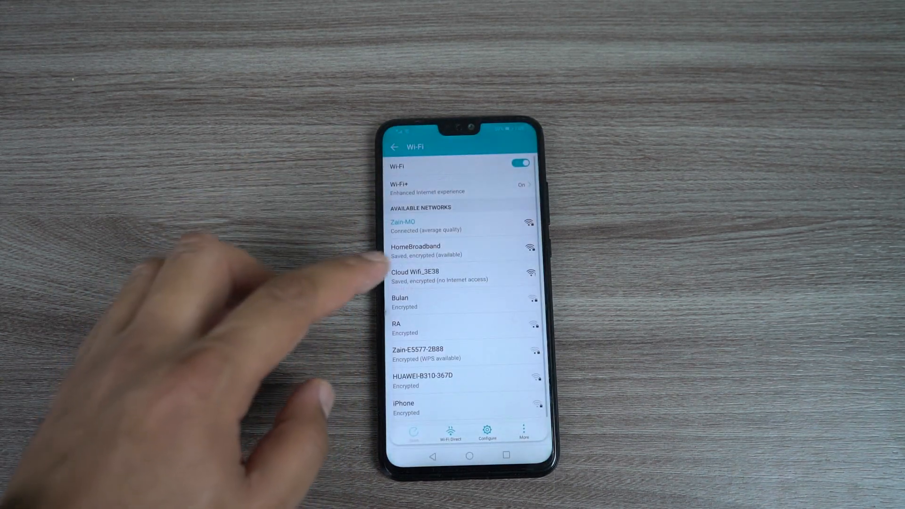
Connect to the Cloud Wifi_3E38 network and begin entering its password.
click(414, 275)
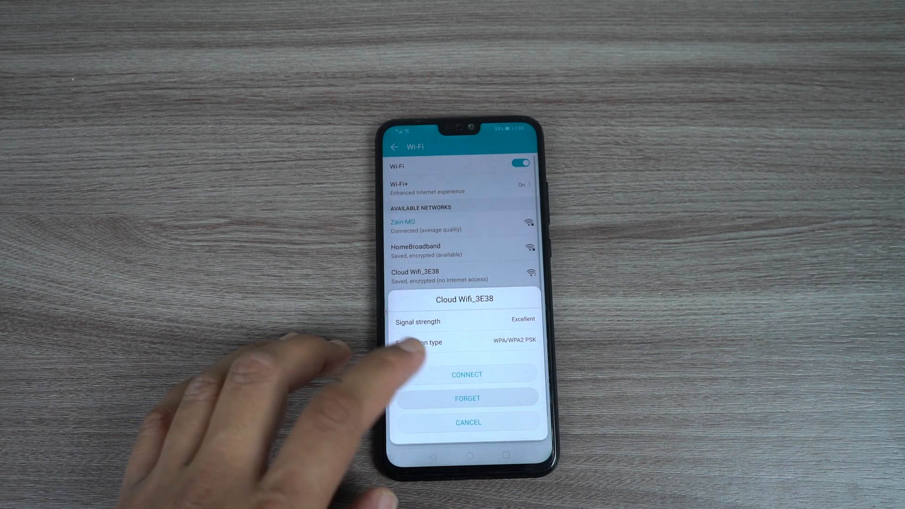
click(466, 374)
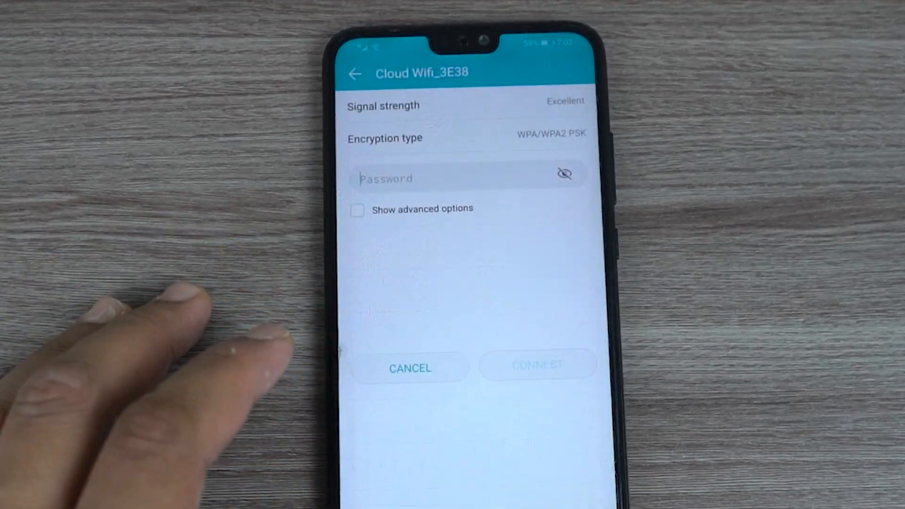
text(2)
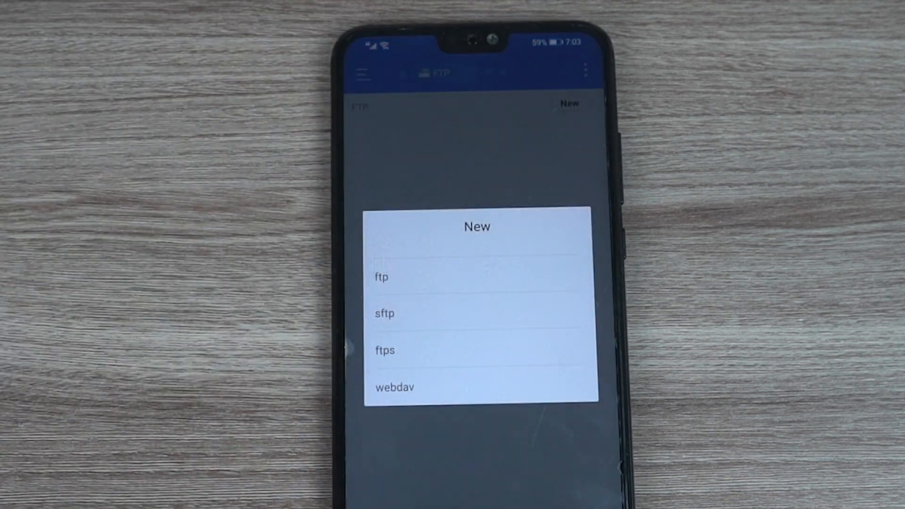
Add an ftp server 192.168.168.1, port 21, user admin, displayed as motech.
click(381, 278)
text(motech)
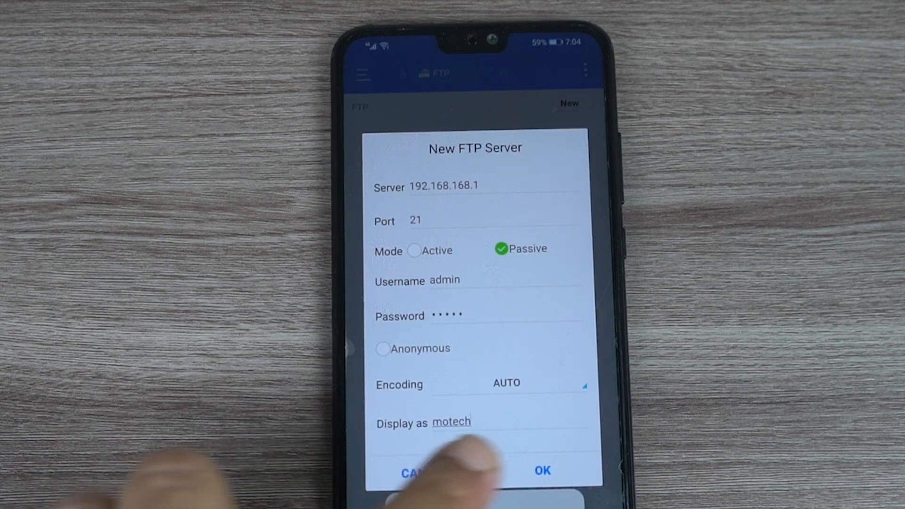
click(541, 470)
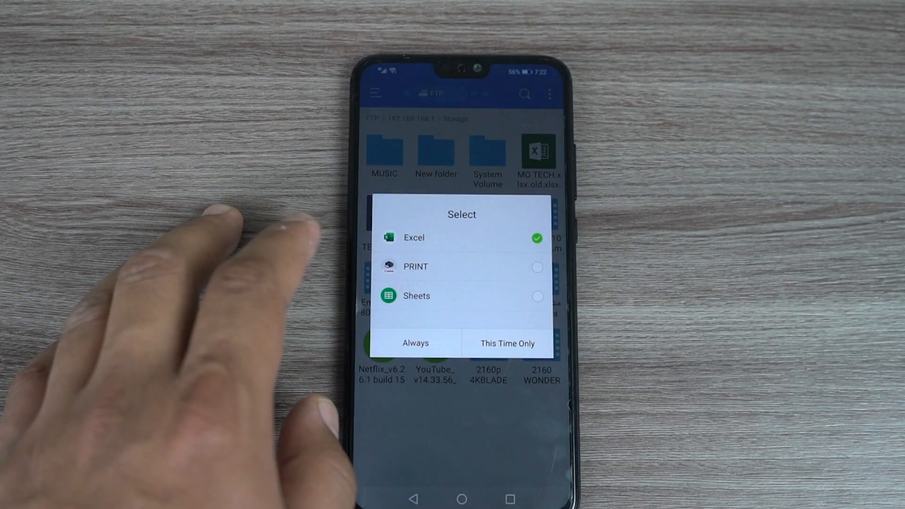
Open the spreadsheet in Sheets, MO TECH.docx in Word, then play the 2160p video.
click(416, 295)
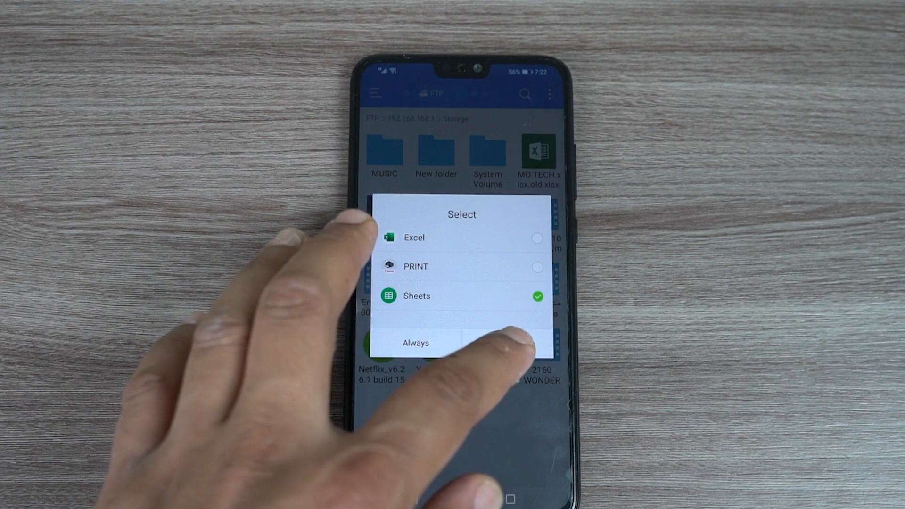
click(415, 342)
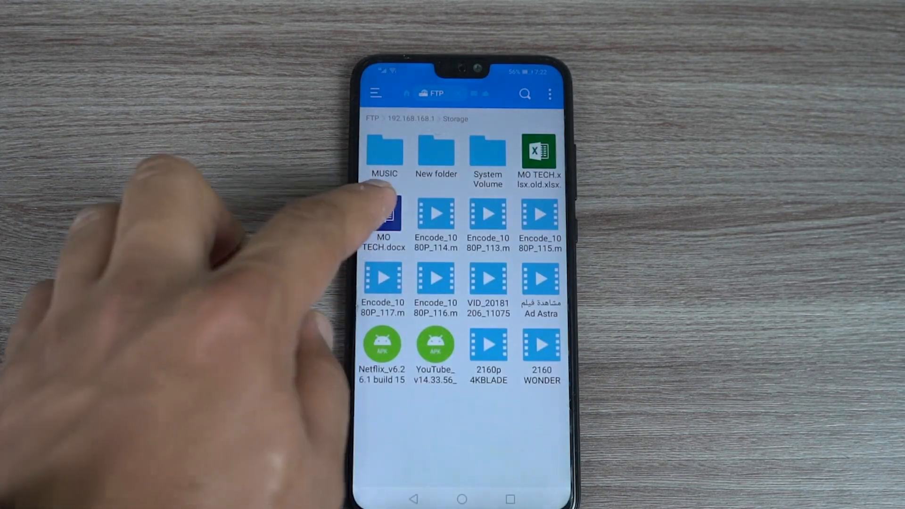
click(383, 222)
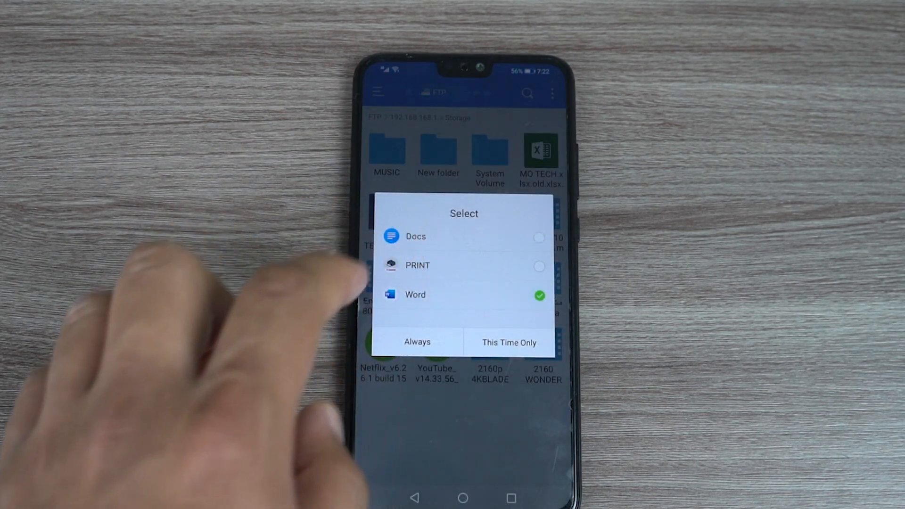
click(509, 343)
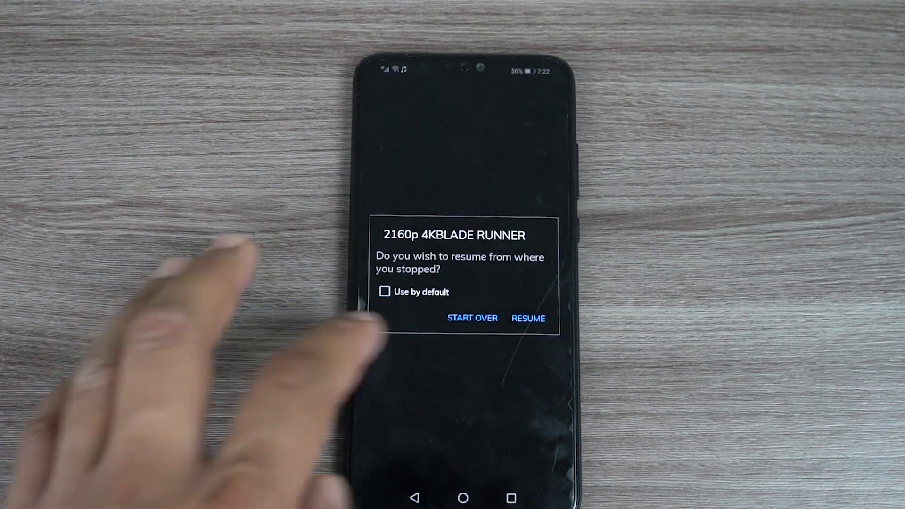
click(527, 319)
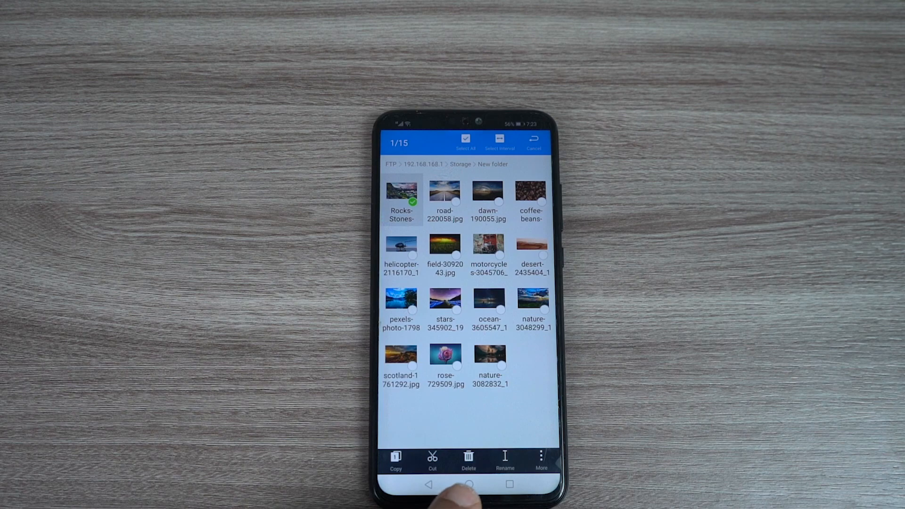
Open New folder in Storage and mark the Rocks-Stones photo.
click(541, 459)
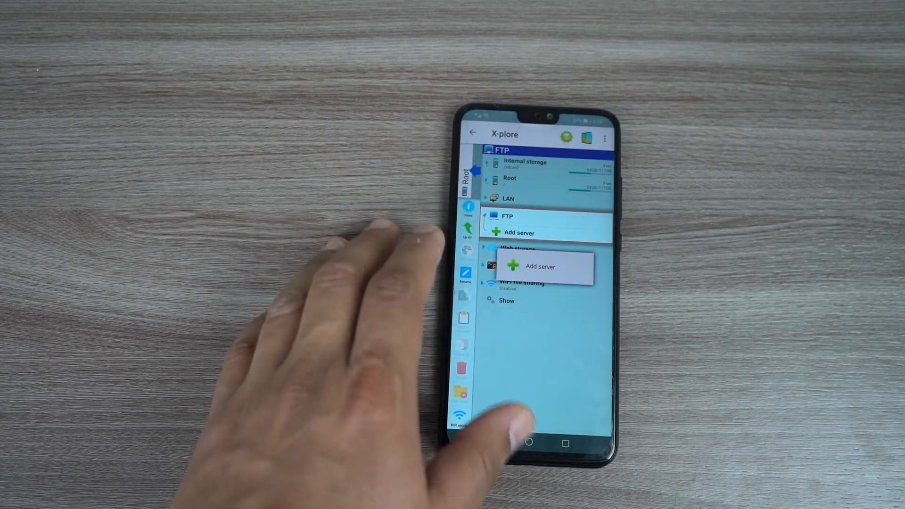
Add an FTP server in X-plore with server 192.168.168.1 and username admin.
click(540, 266)
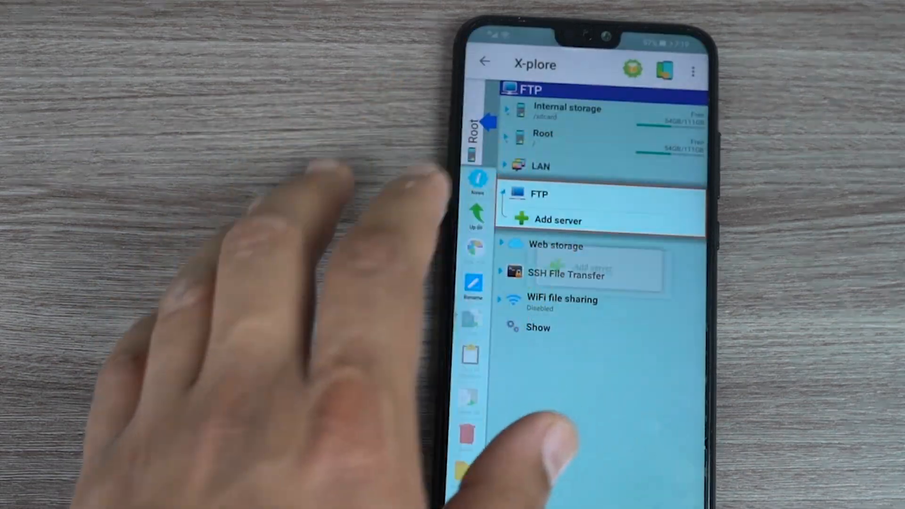
click(559, 220)
text(Mo)
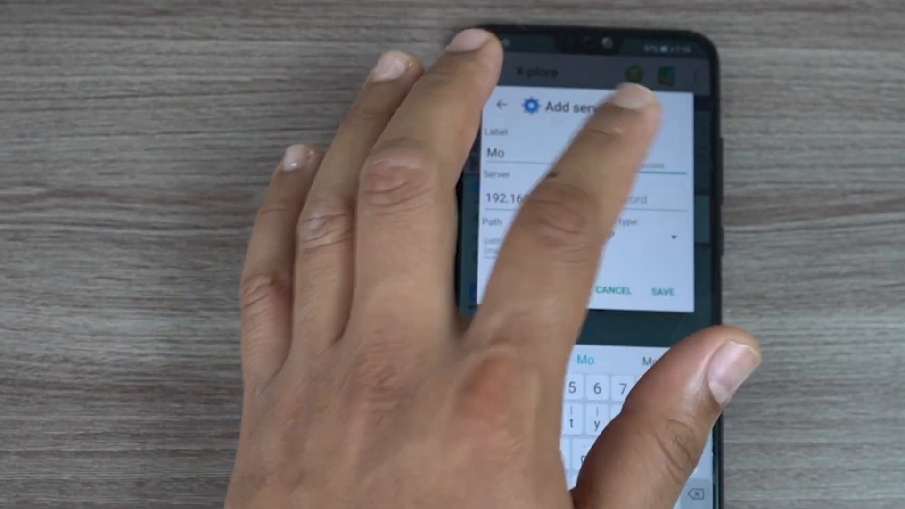
text(admin)
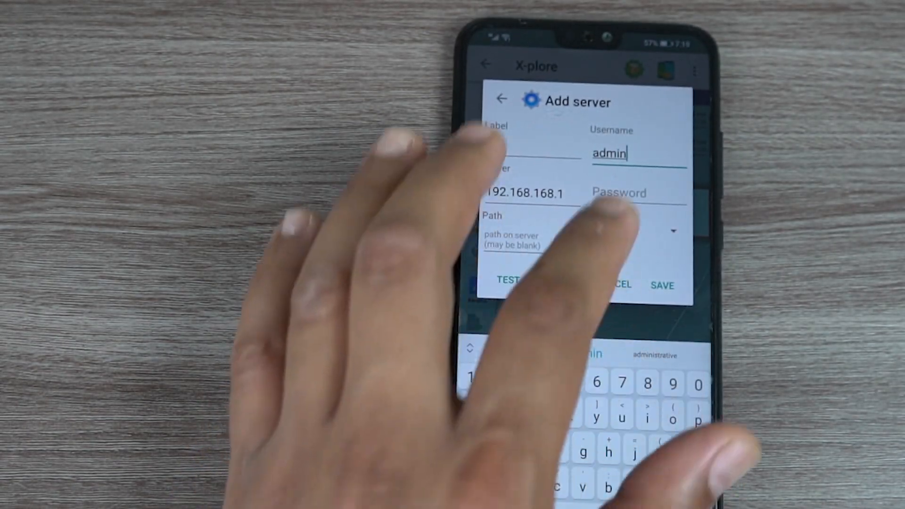